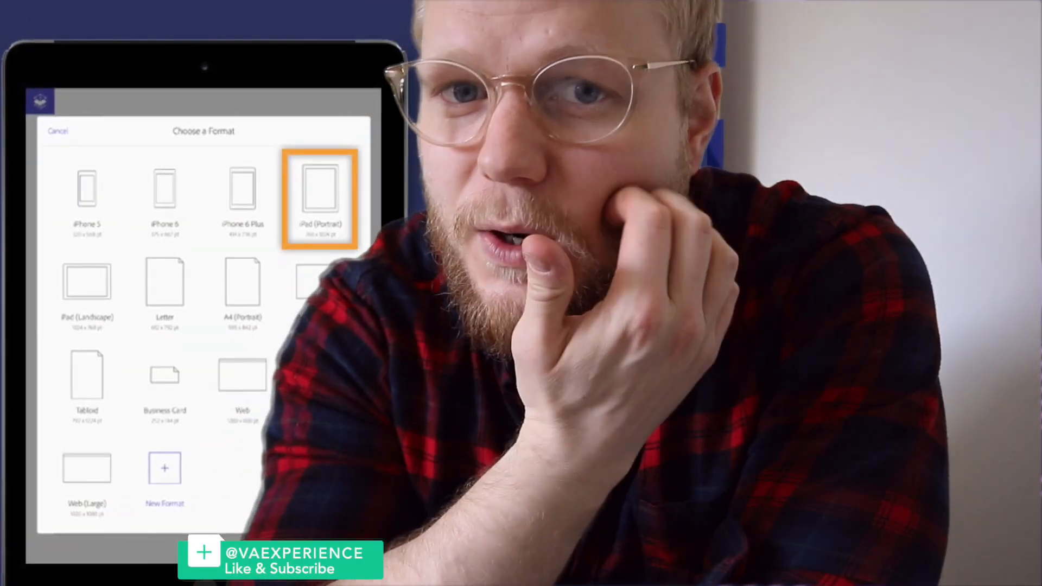
Launch the Adobe Comp app from the Android home screen.
left_click(318, 198)
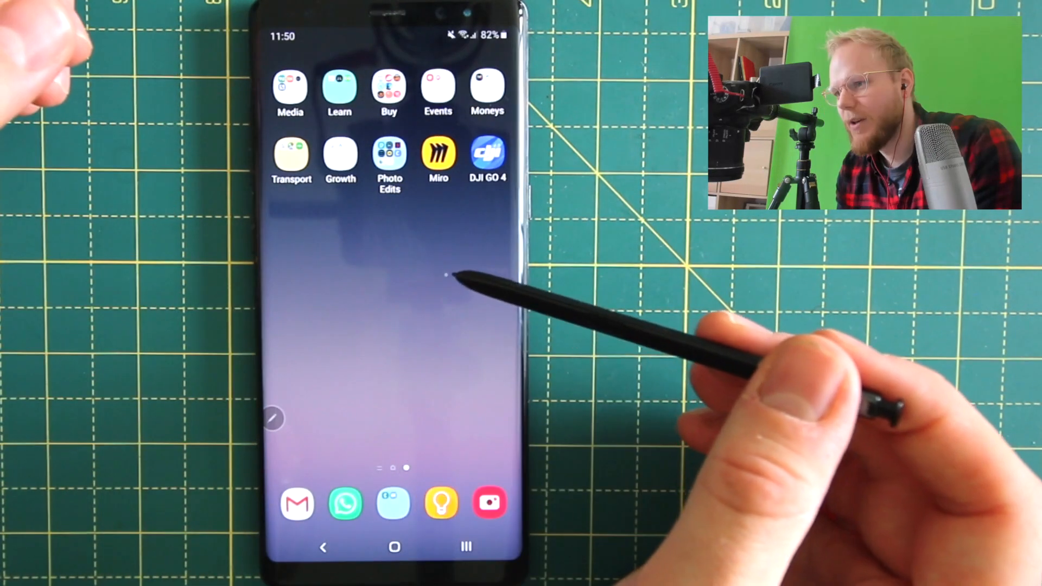
mouse_move(459, 273)
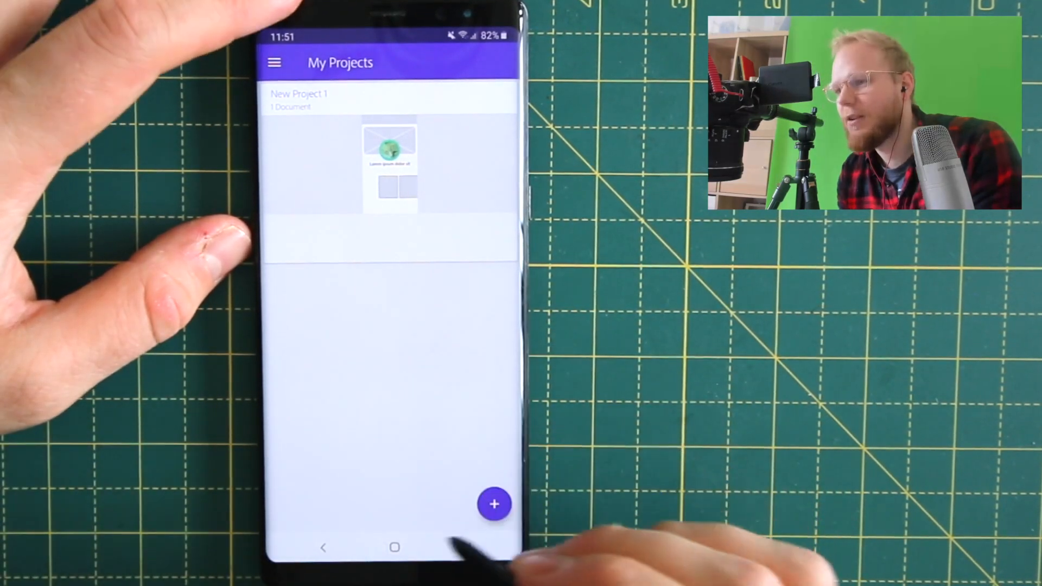
Start a new document and scroll through the Choose a Format device list.
left_click(495, 504)
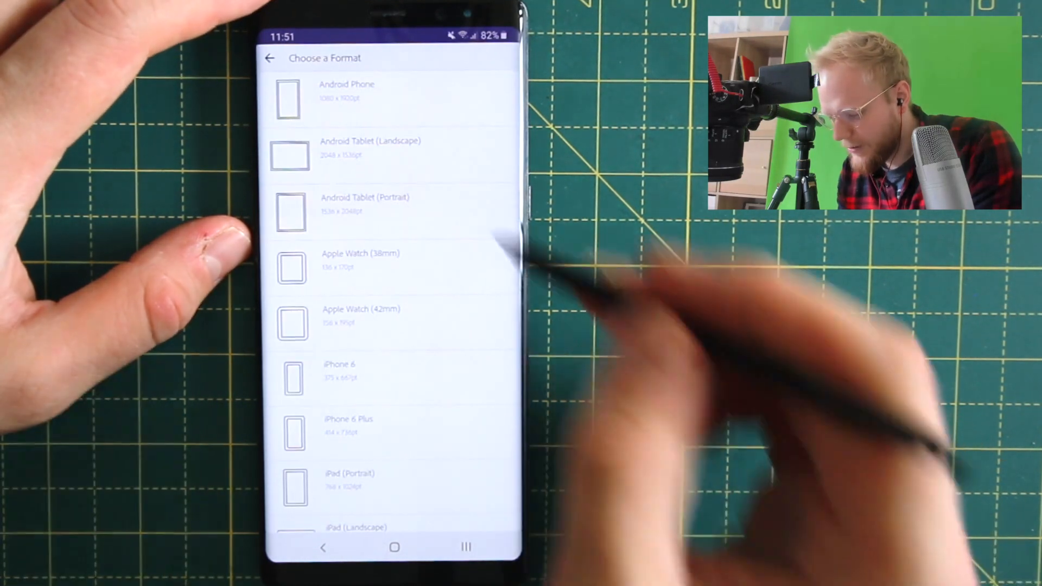
scroll("down", 3)
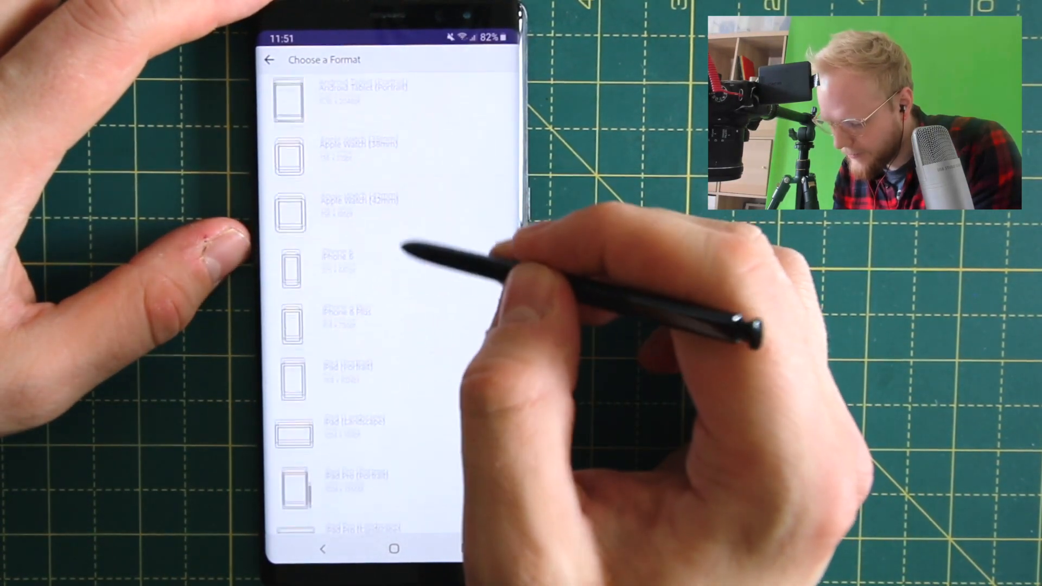
scroll("down", 3)
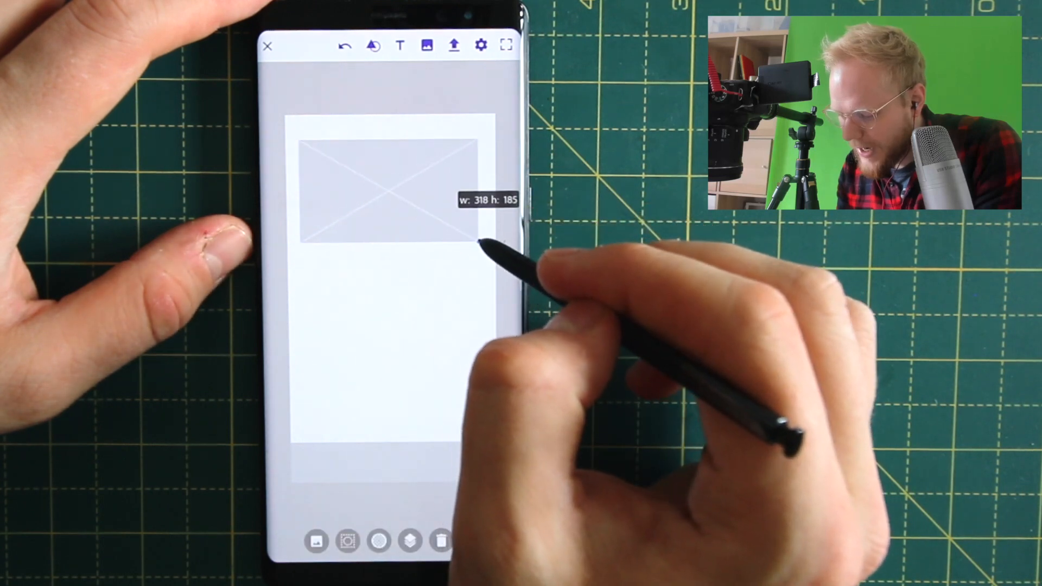
Resize the top image placeholder to about 318 × 185.
left_click_drag(482, 242, 459, 236)
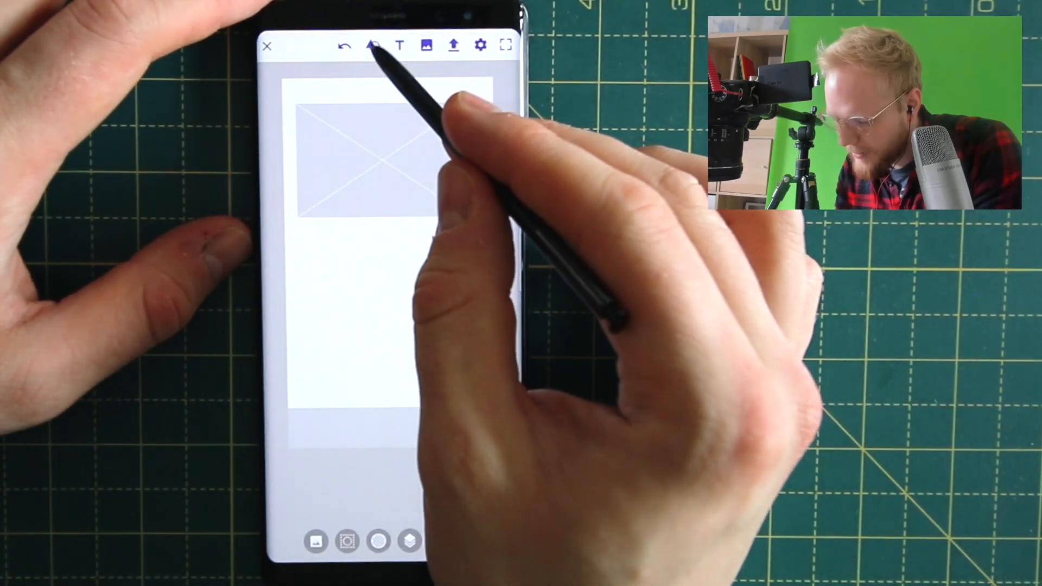
Insert a circle from App Shapes and place it over the header image.
left_click(366, 46)
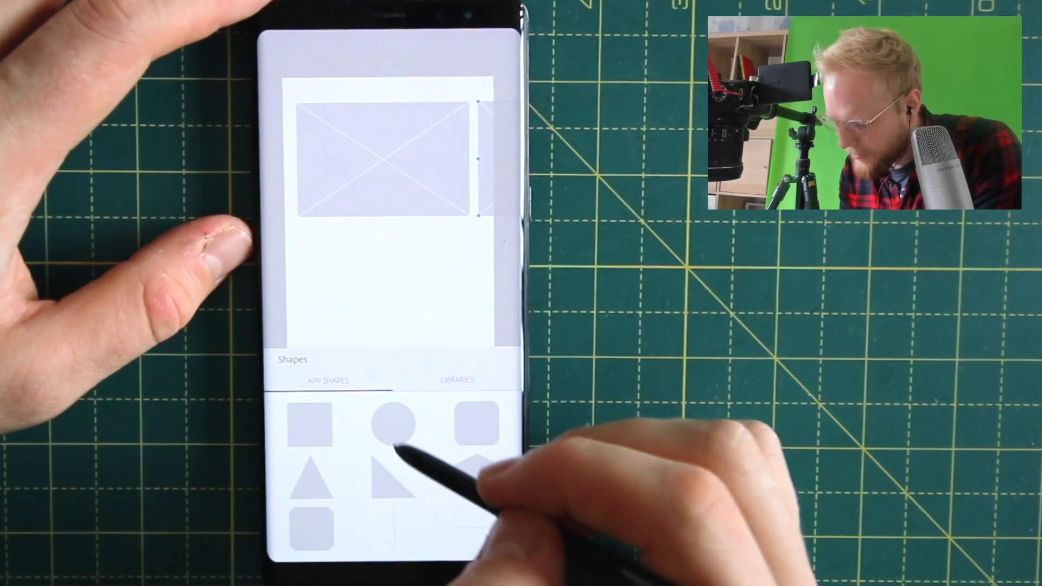
left_click(392, 425)
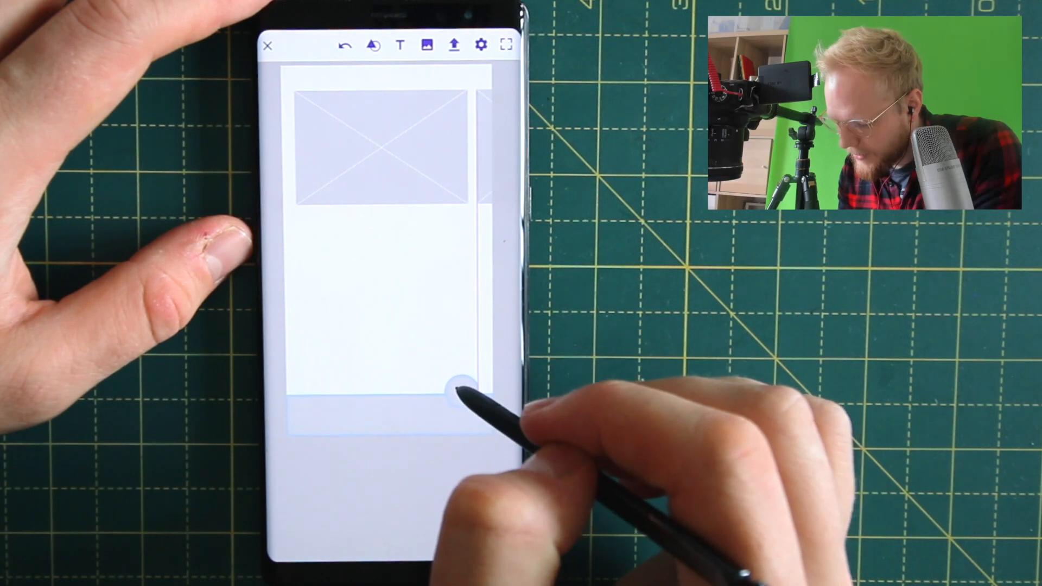
left_click(455, 389)
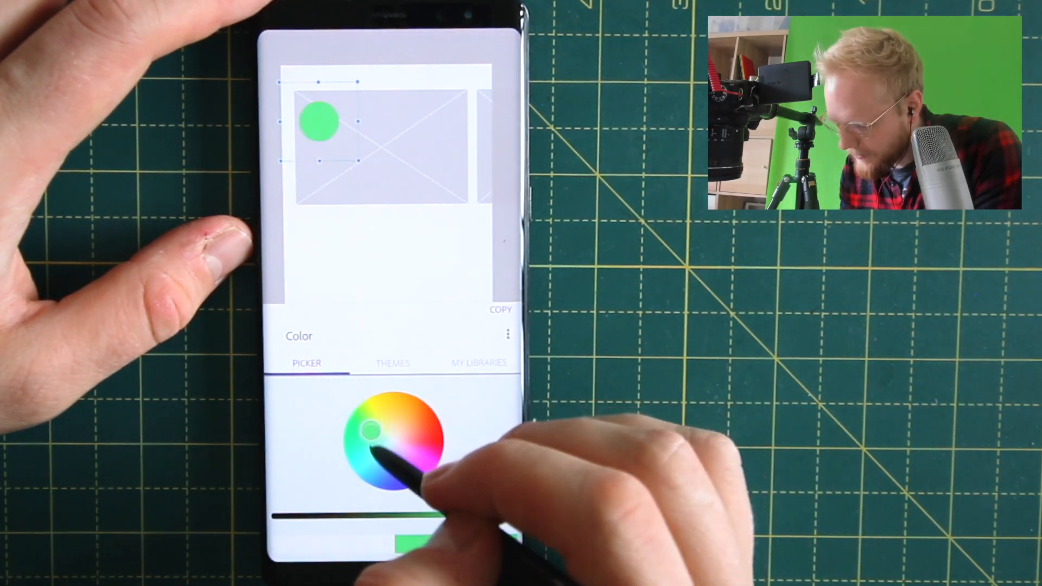
Pick a new hue for the circle and browse colours in My Libraries.
left_click(478, 363)
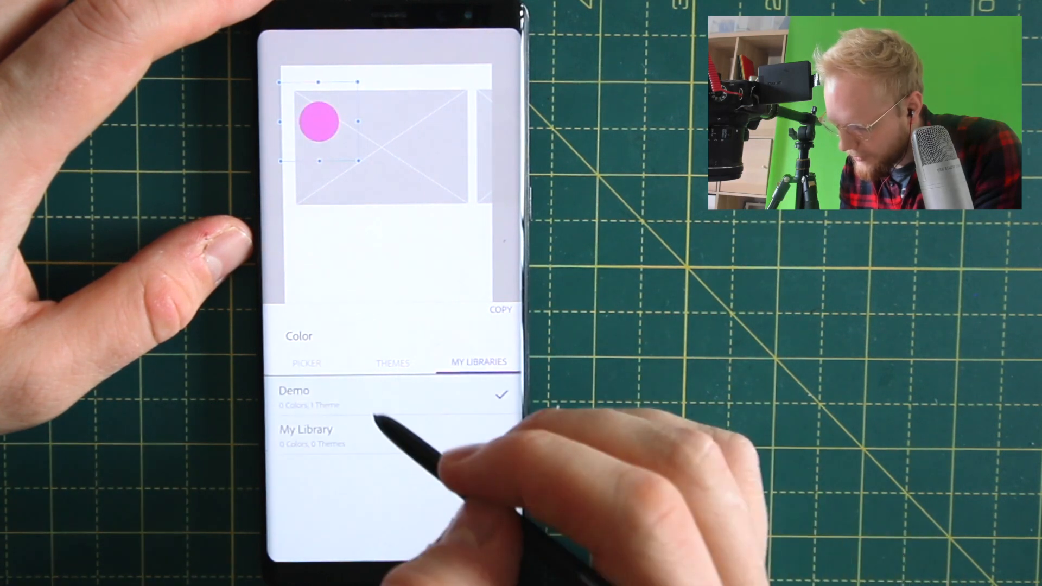
left_click(307, 429)
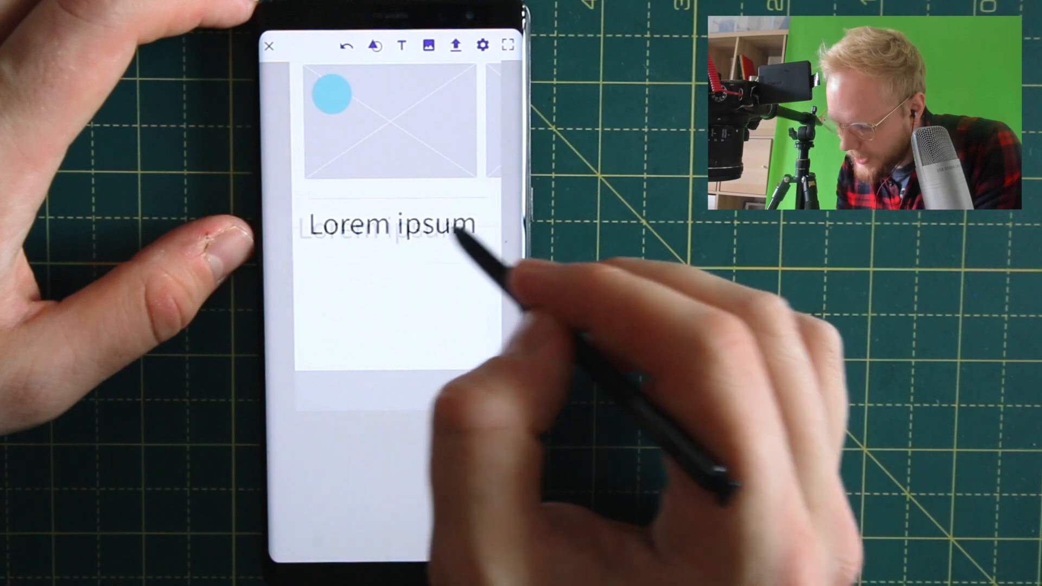
Edit the text line to 'Hello world.' and centre-align it.
left_click(389, 228)
type("Hello world.")
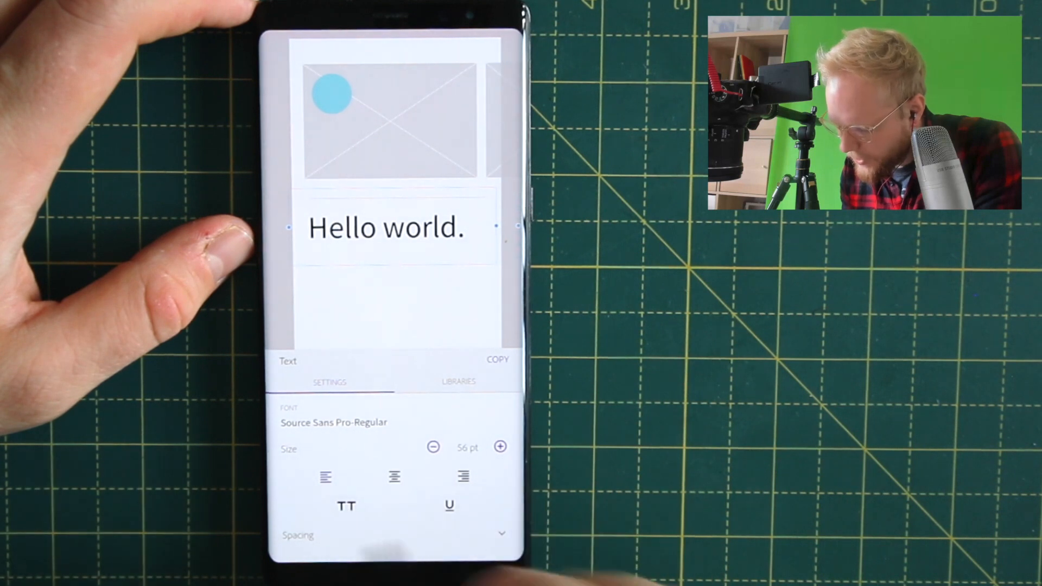
left_click(394, 477)
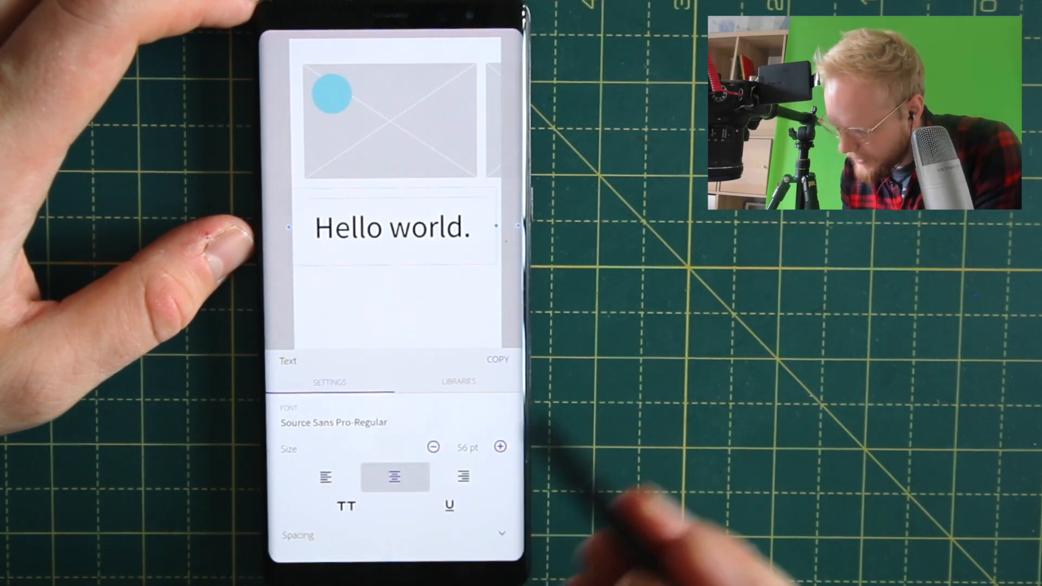
left_click(432, 446)
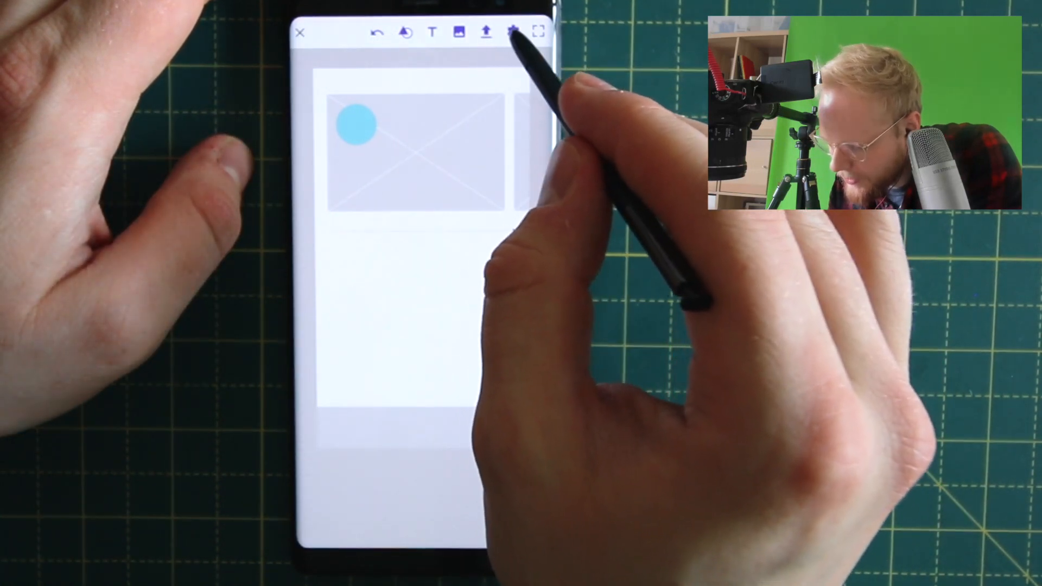
Set the column grid in Grids & Guides and confirm back to the canvas.
left_click(511, 33)
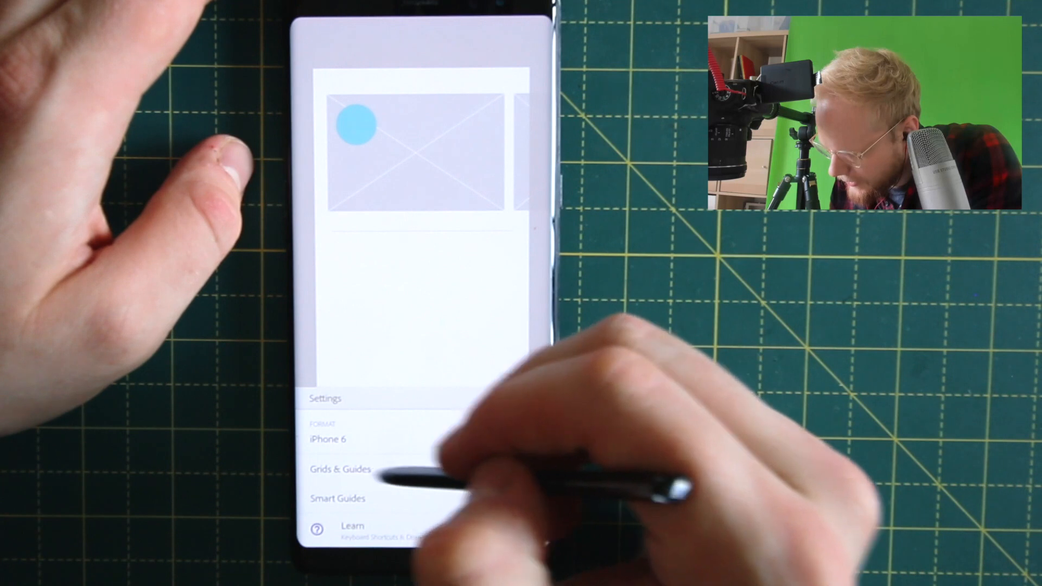
left_click(341, 468)
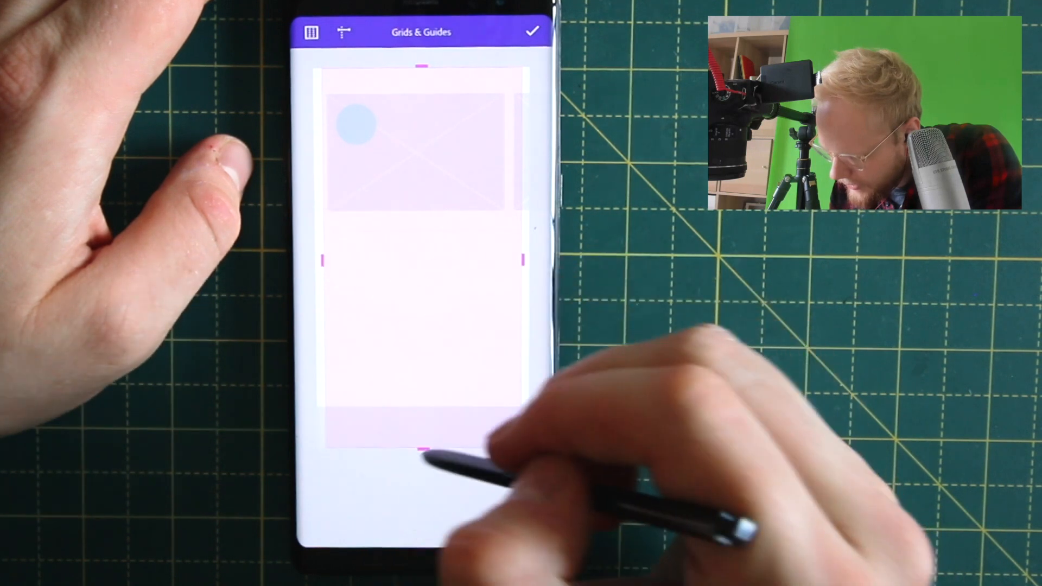
left_click(531, 32)
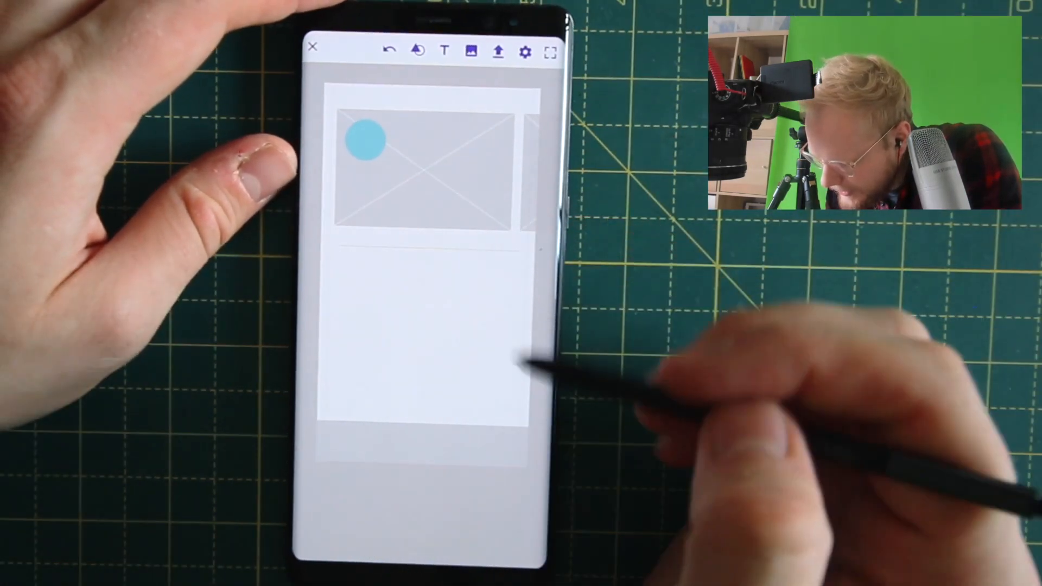
Sketch a bottom bar of three image placeholders and adjust their stacking order.
left_click(527, 50)
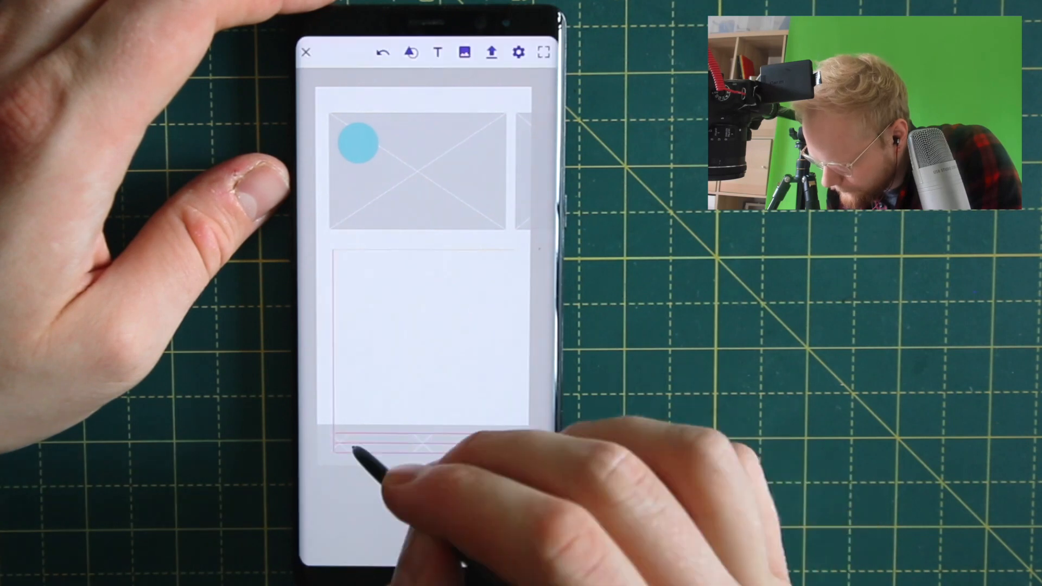
left_click(412, 445)
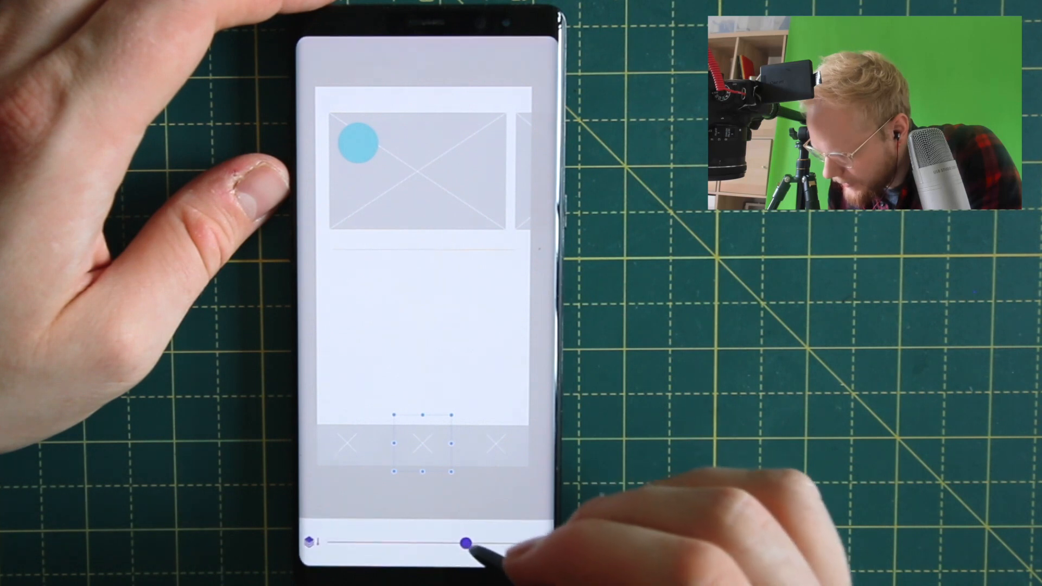
left_click_drag(465, 544, 389, 544)
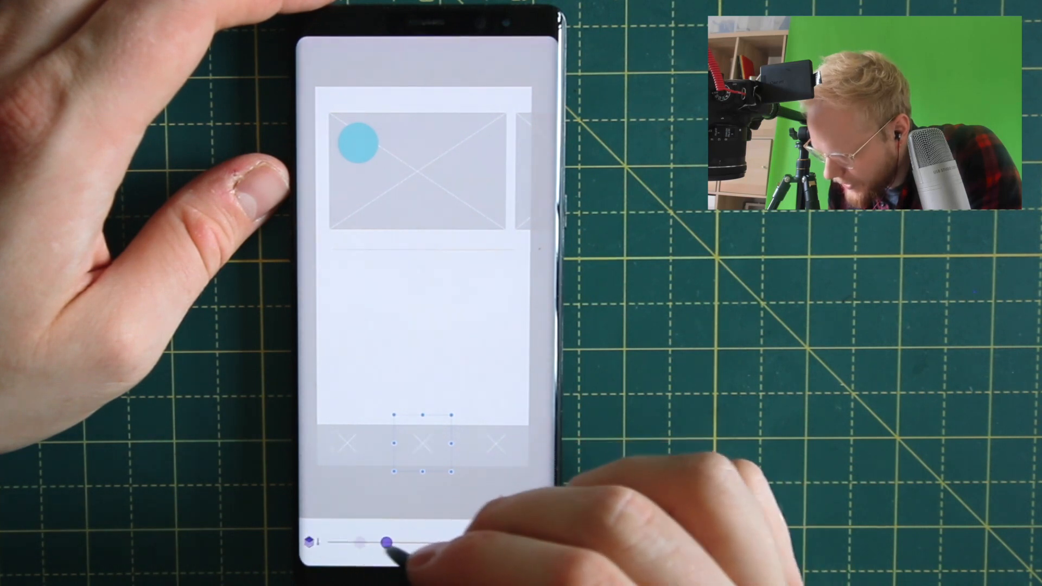
left_click_drag(388, 542, 512, 545)
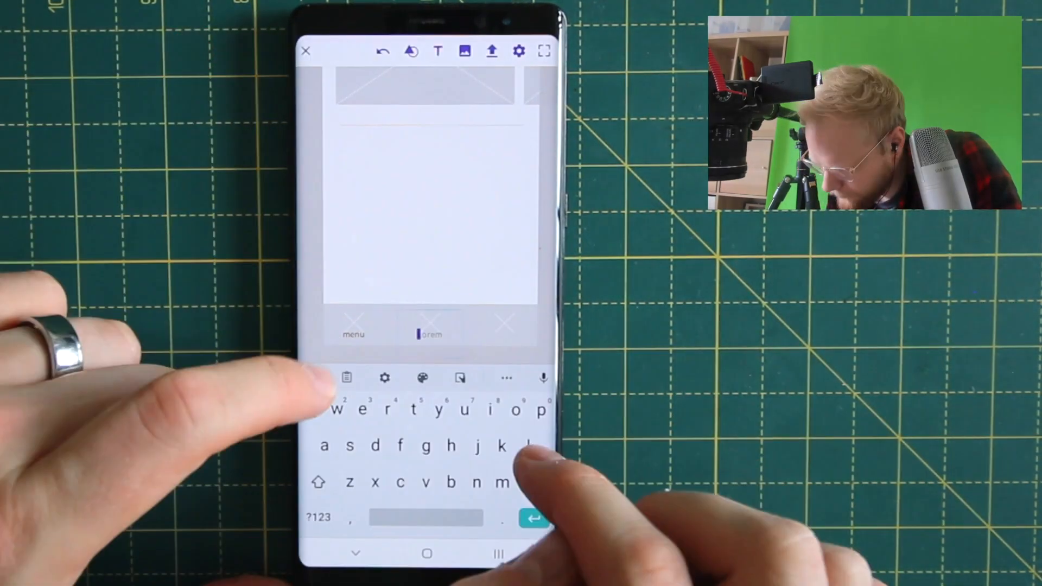
Edit the labels under the nav placeholders to menu, news and profile.
left_click(535, 518)
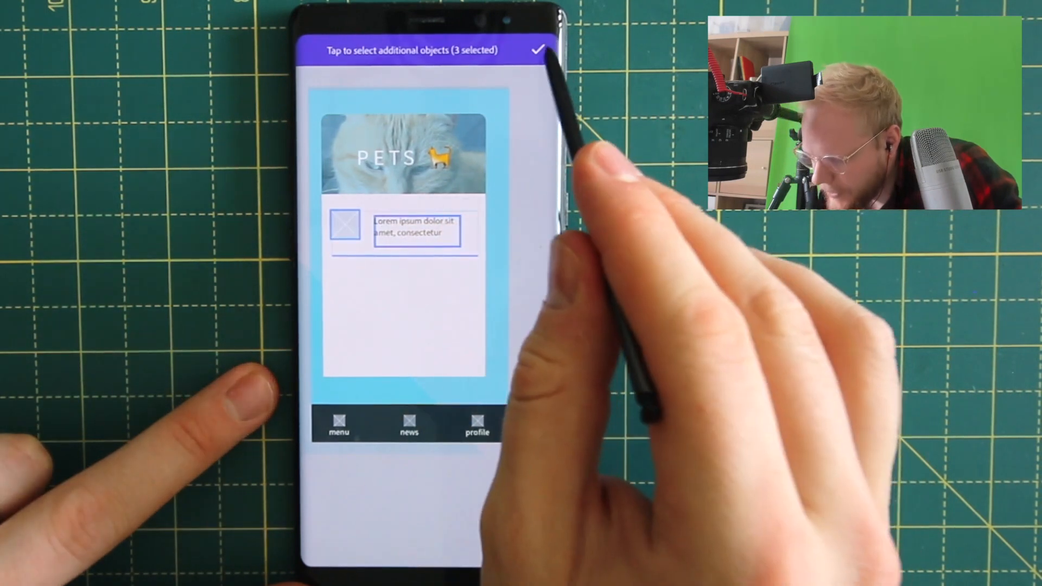
Select the list item's parts and its duplicate to build the repeated rows.
left_click(539, 50)
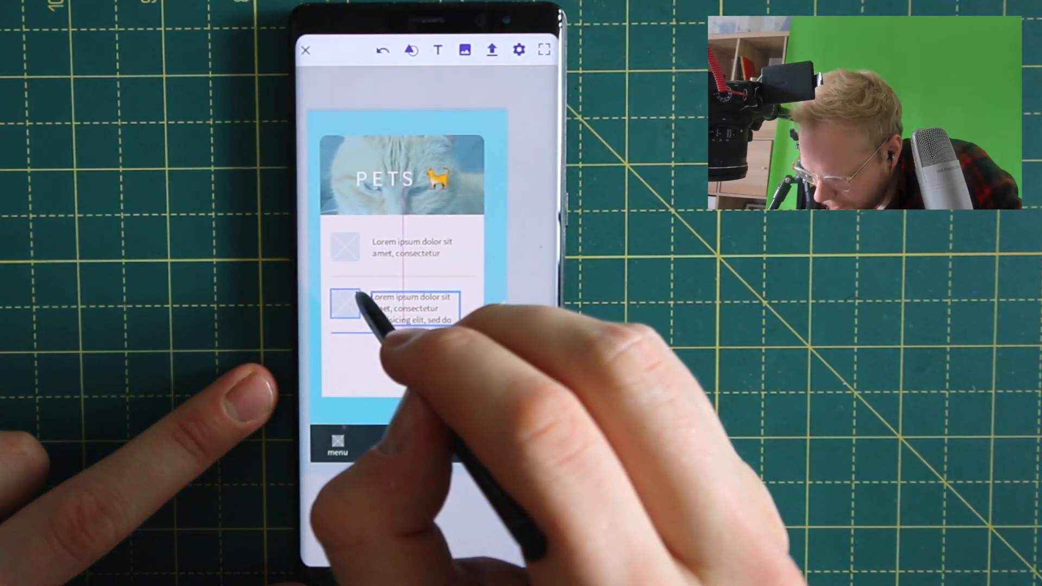
left_click(403, 309)
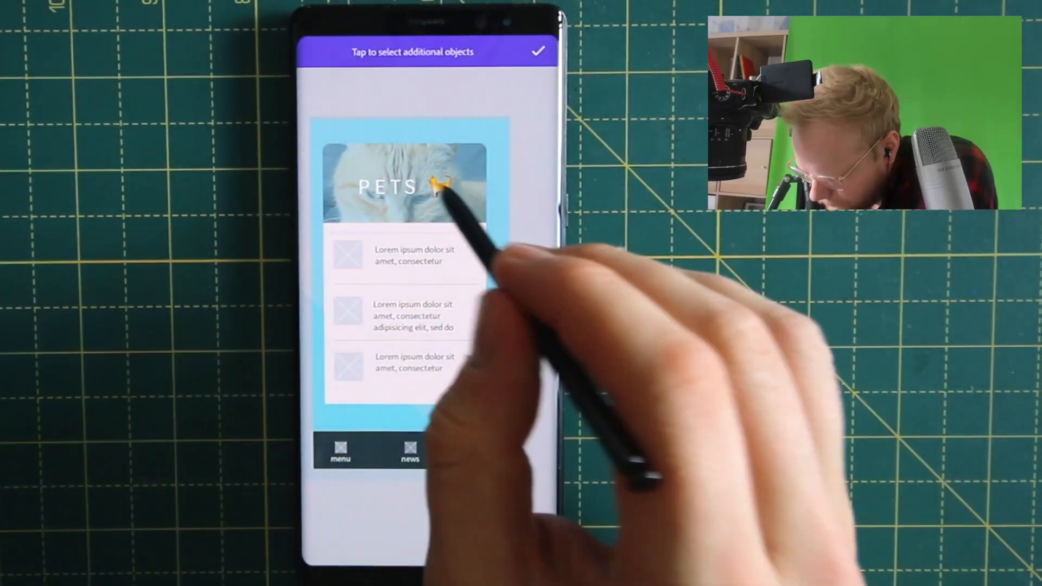
left_click(538, 52)
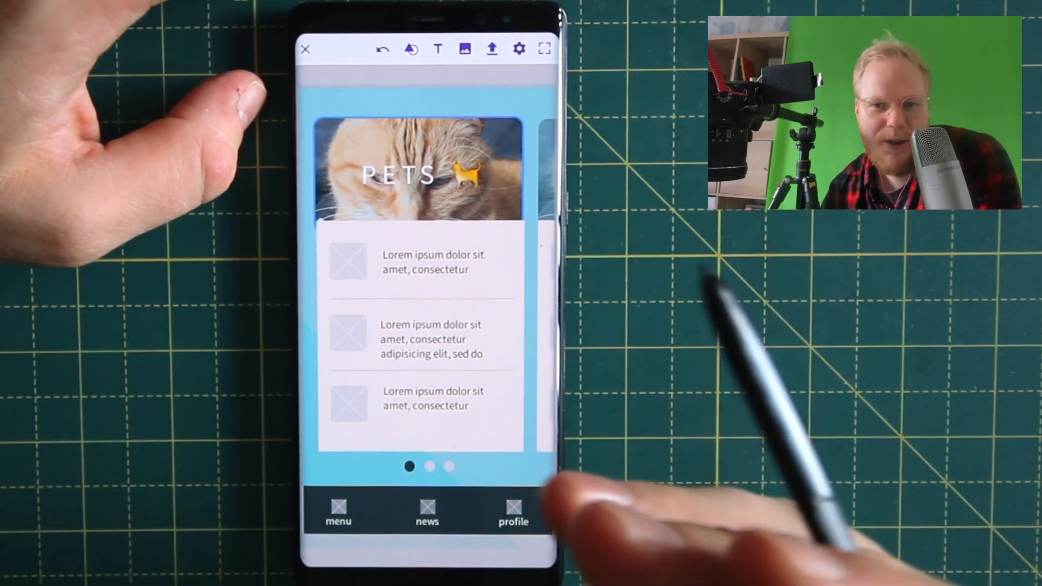
mouse_move(518, 300)
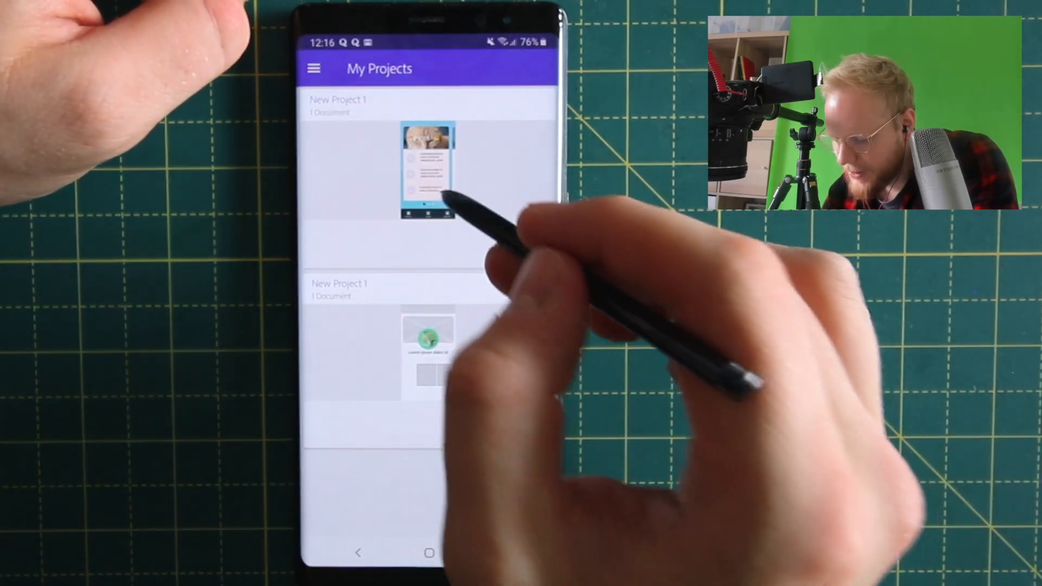
Open and close the PETS wireframe, go to the Android home screen, and relaunch Adobe Comp.
left_click(429, 163)
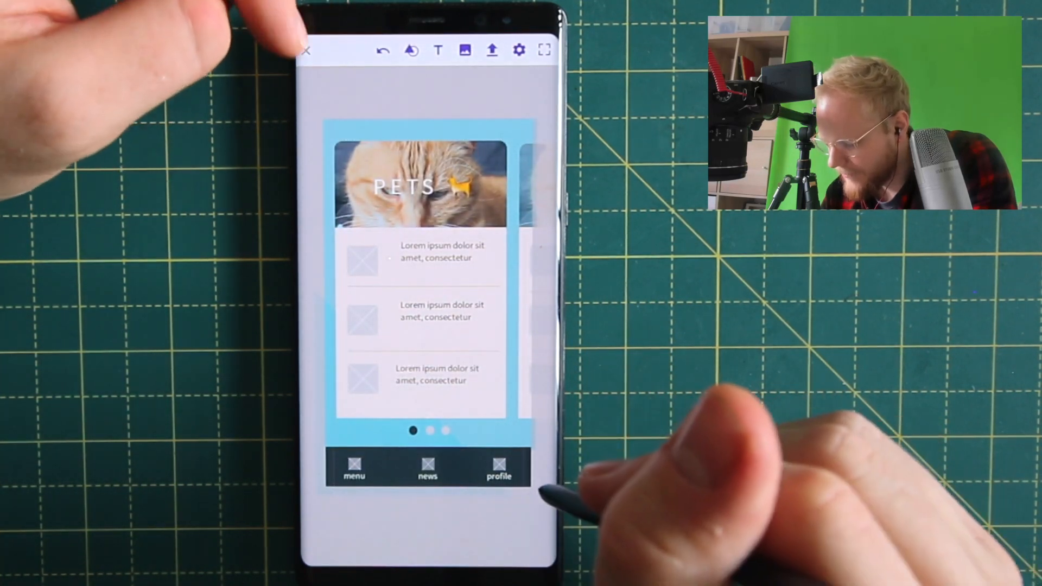
left_click(305, 50)
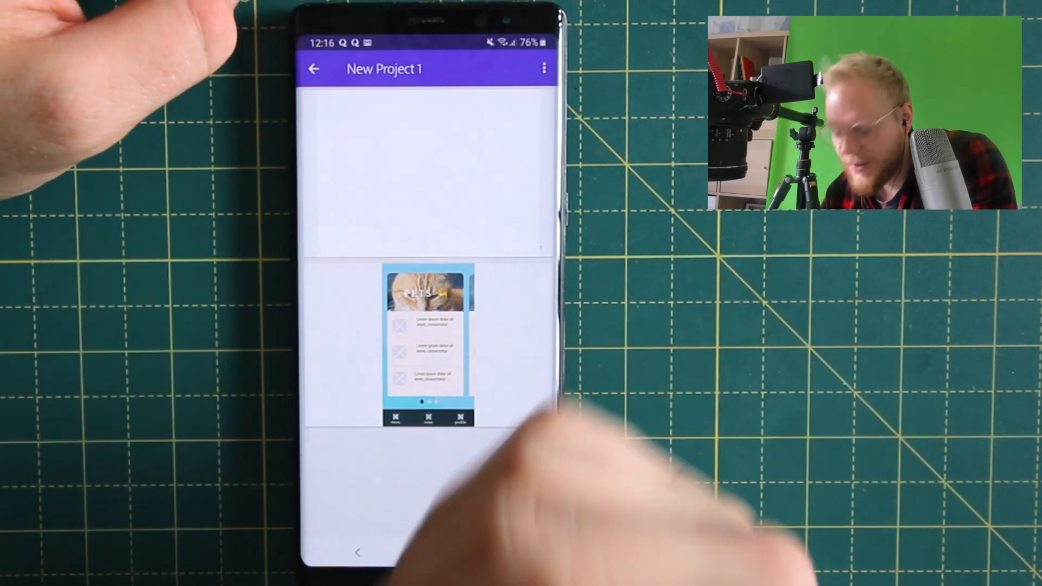
left_click(313, 68)
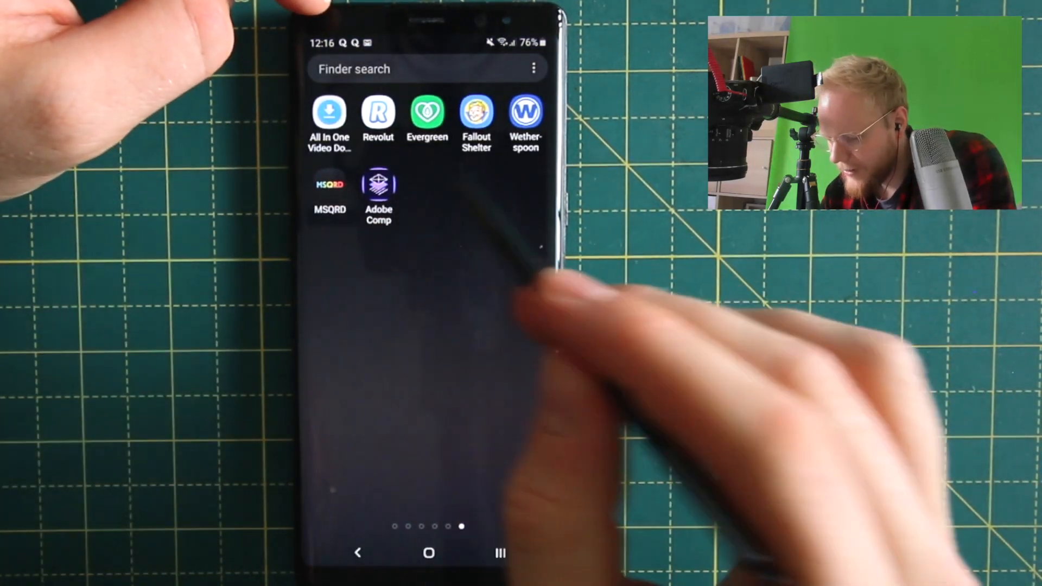
left_click(379, 185)
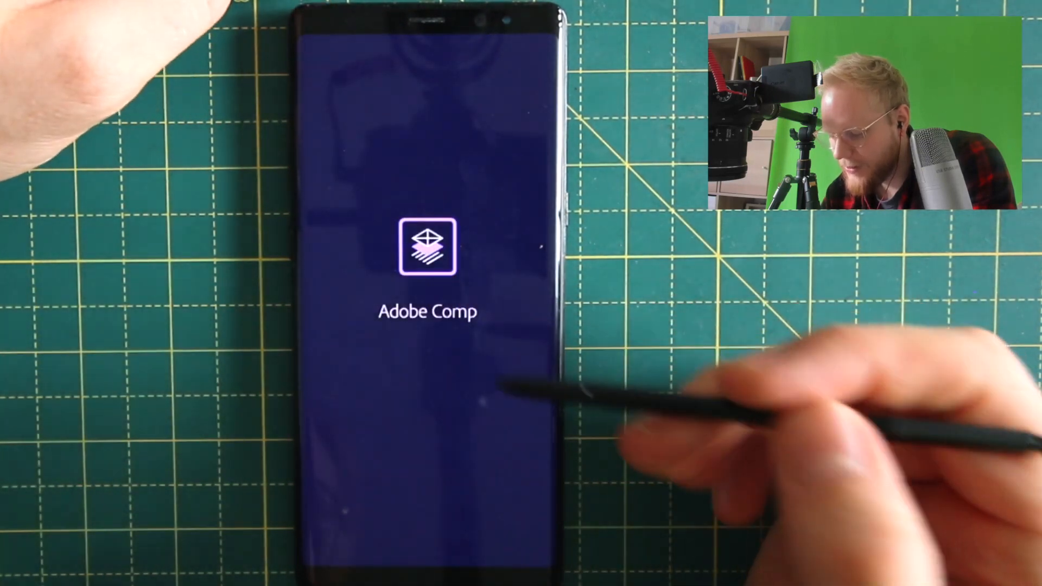